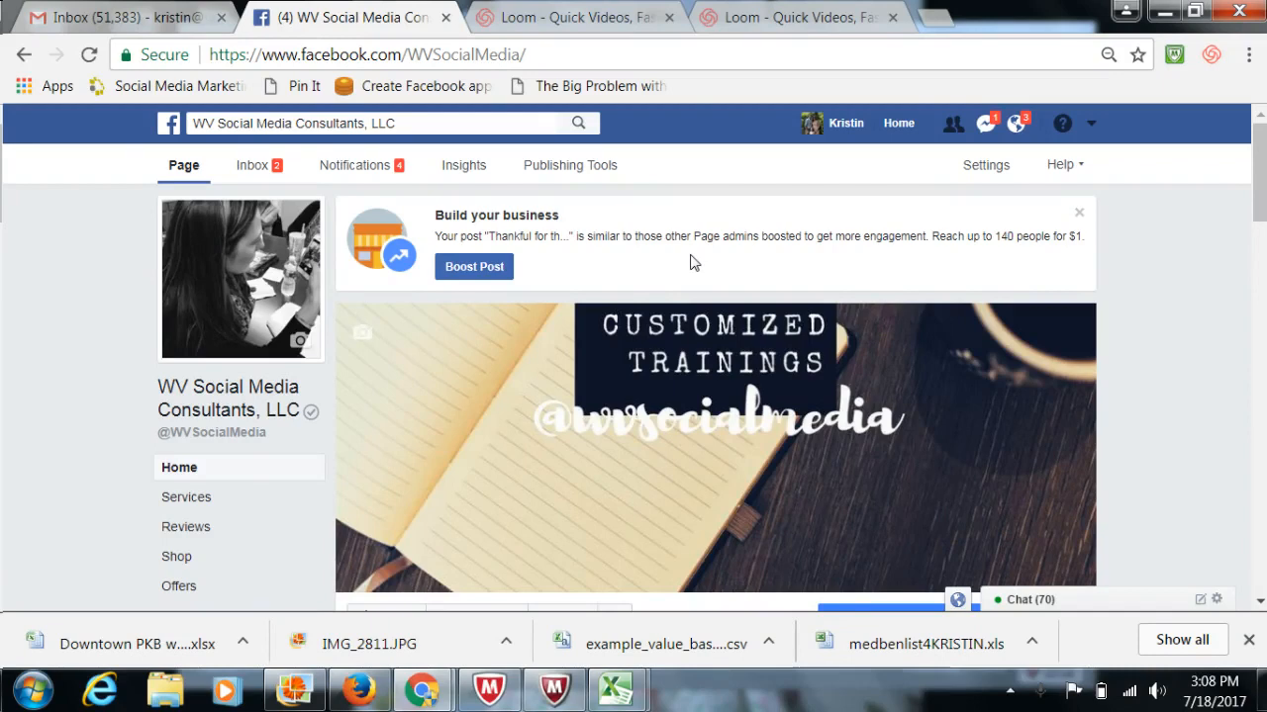
mouse_move(977, 219)
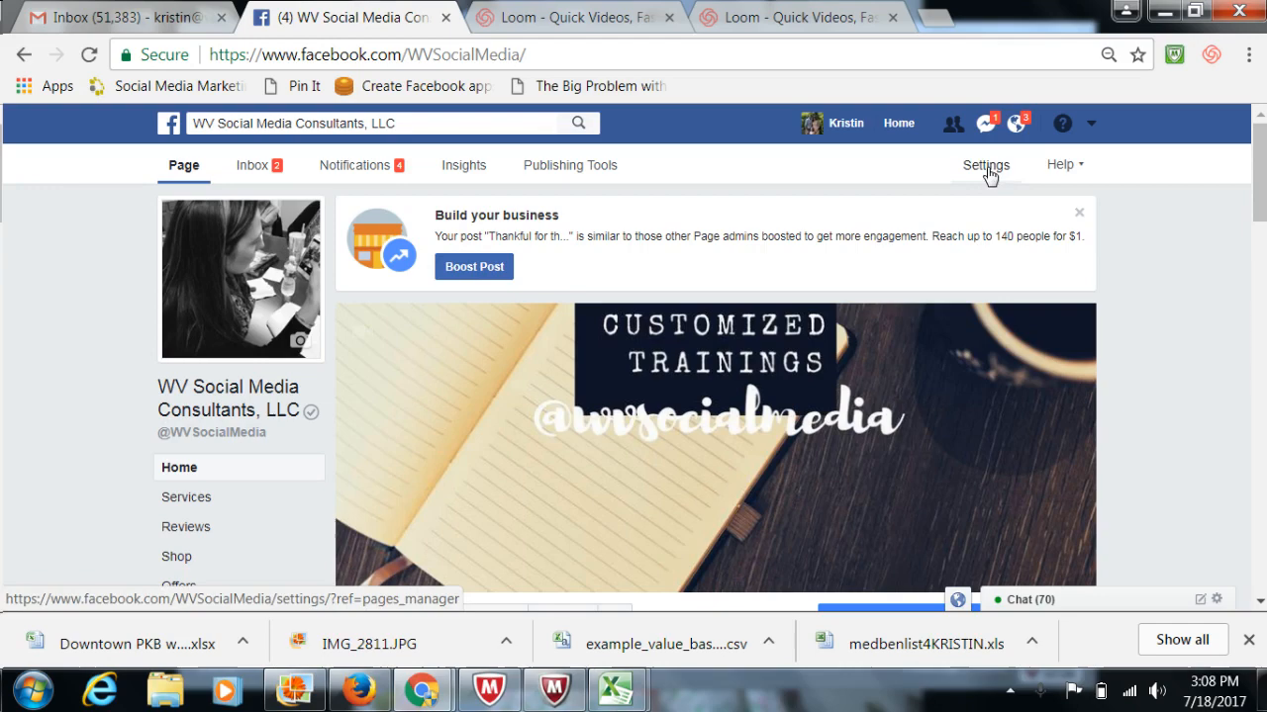
Step: Show the General settings' Page Verification details confirming 'Your Page is verified.'
left_click(986, 166)
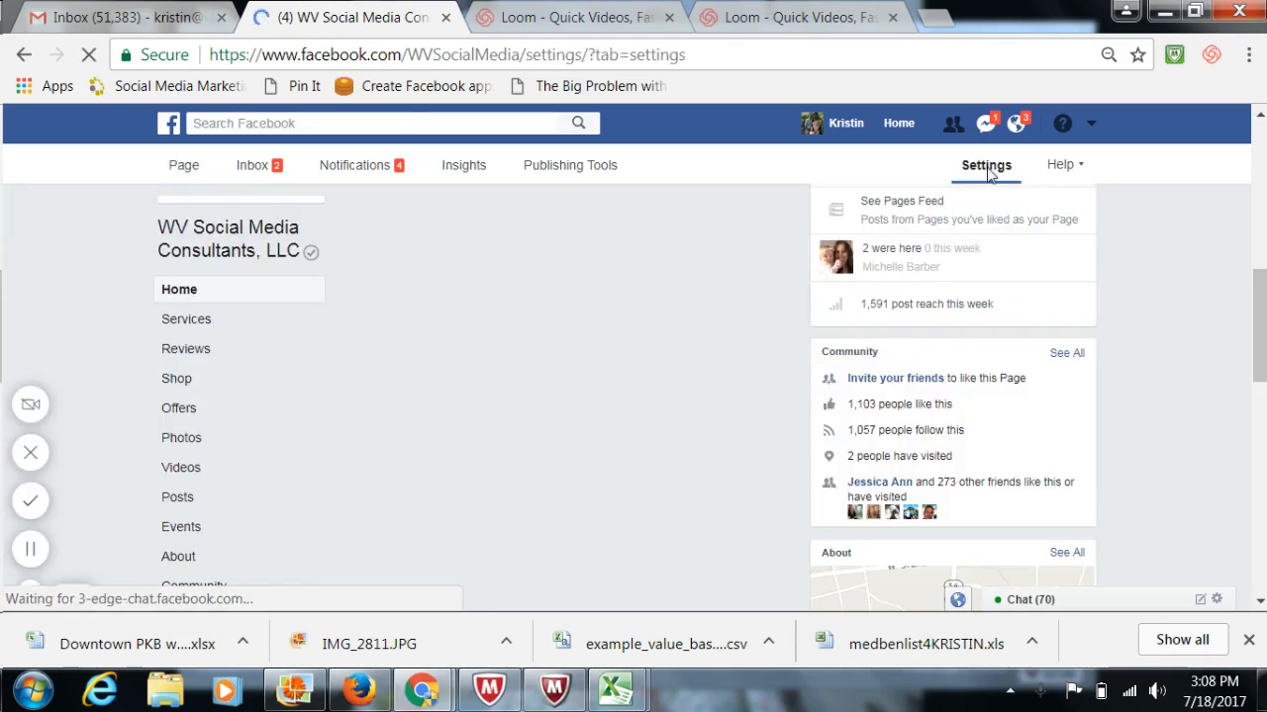
left_click(985, 164)
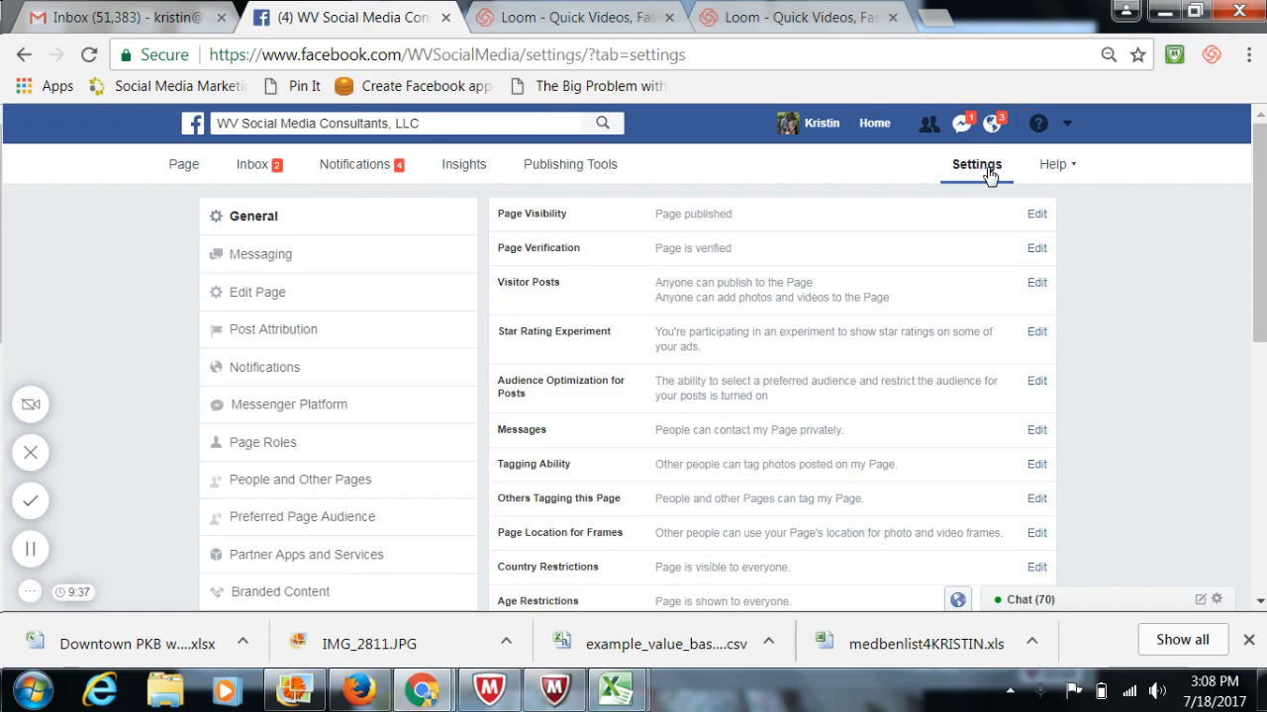
mouse_move(950, 180)
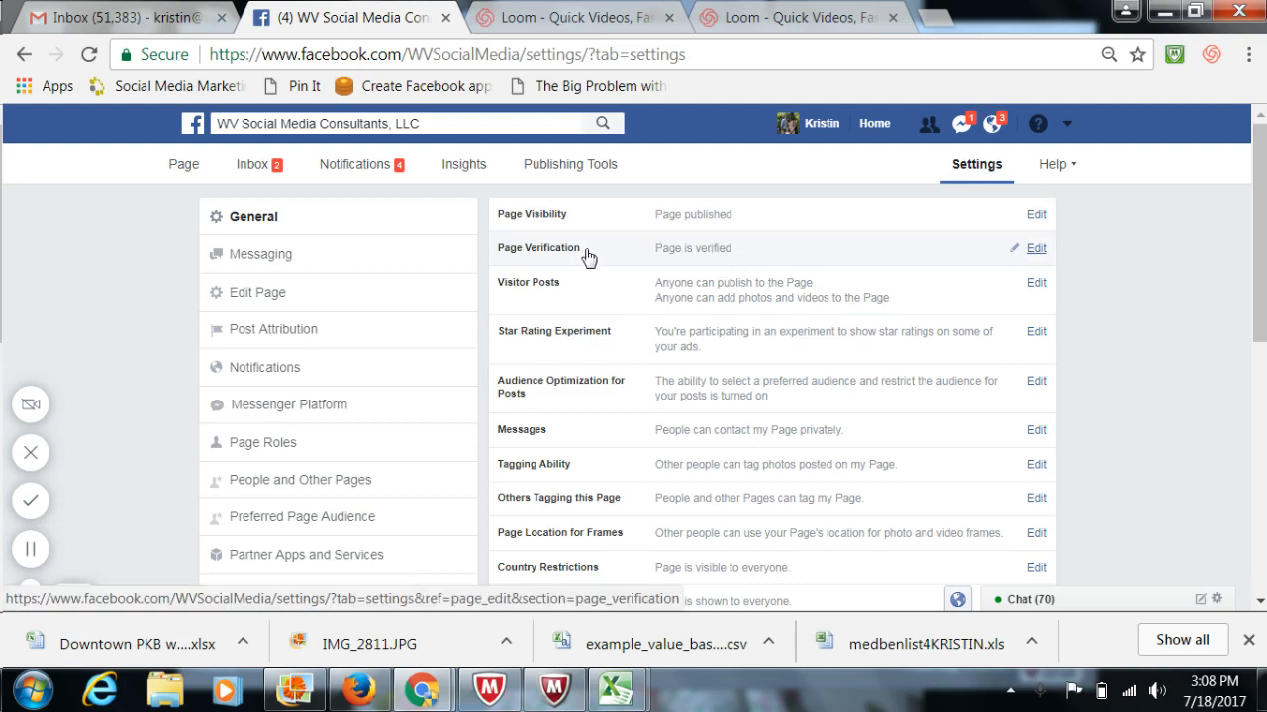
mouse_move(1035, 256)
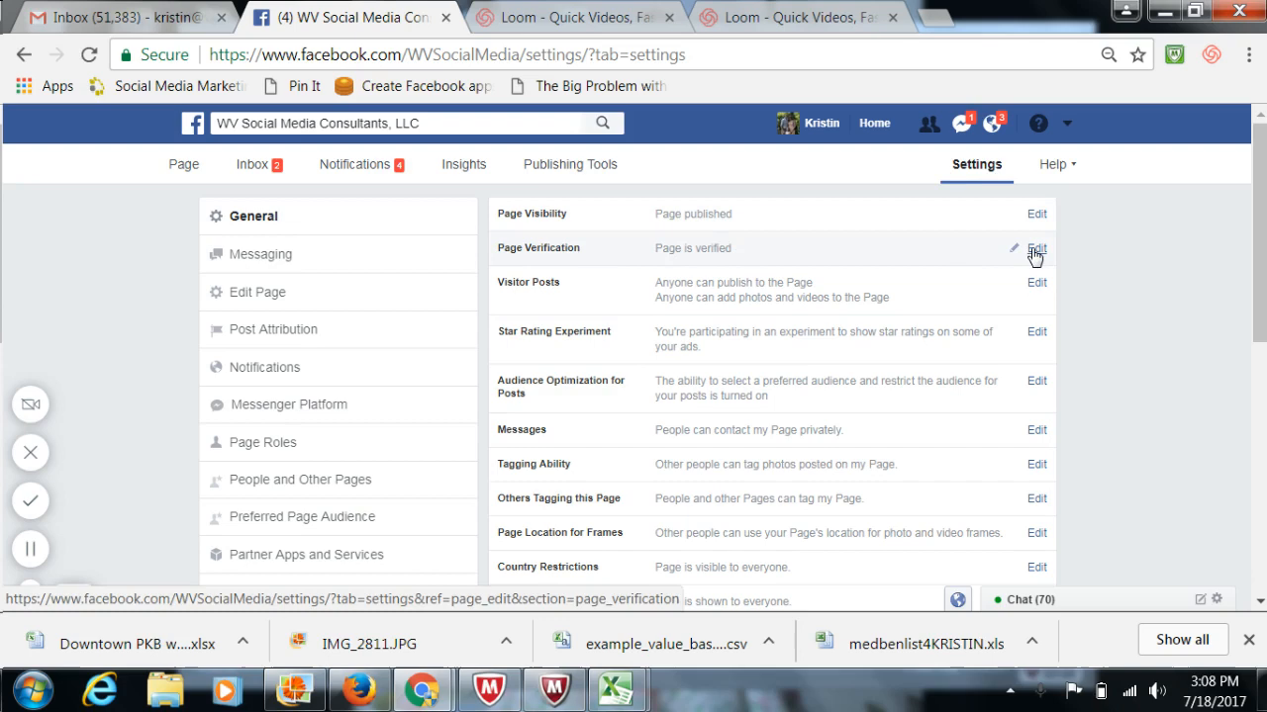
left_click(1037, 250)
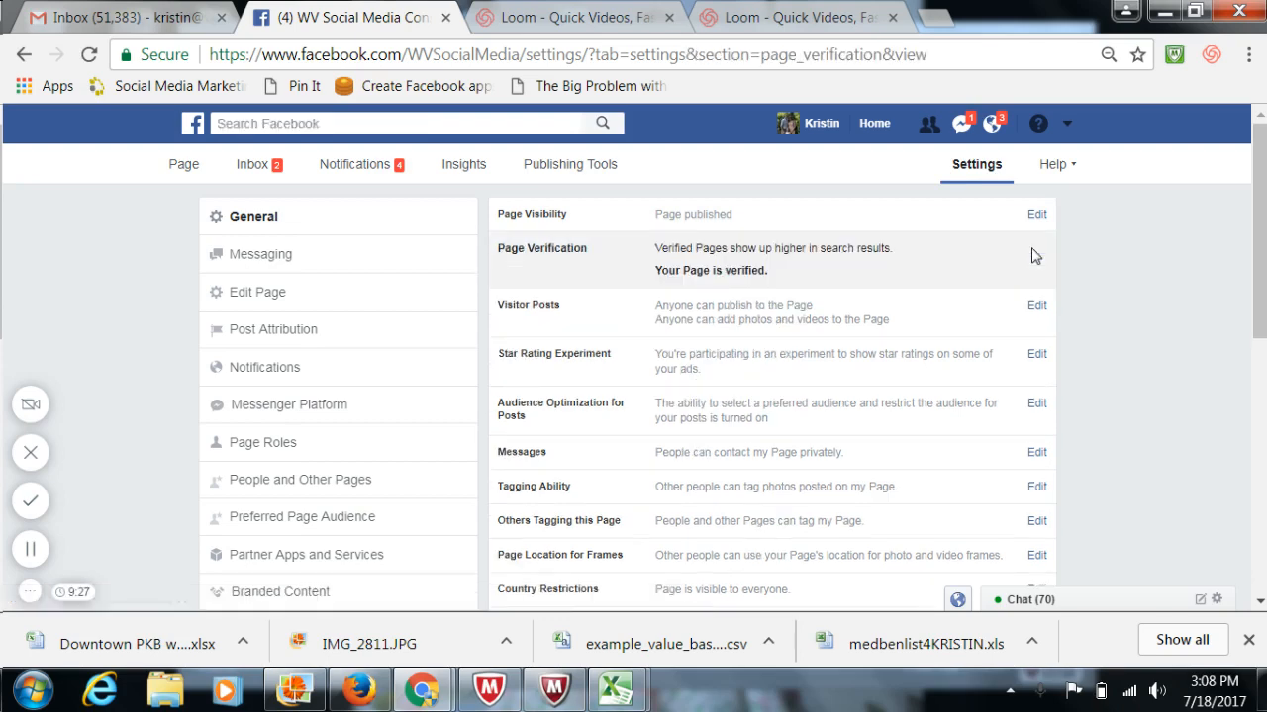
mouse_move(815, 273)
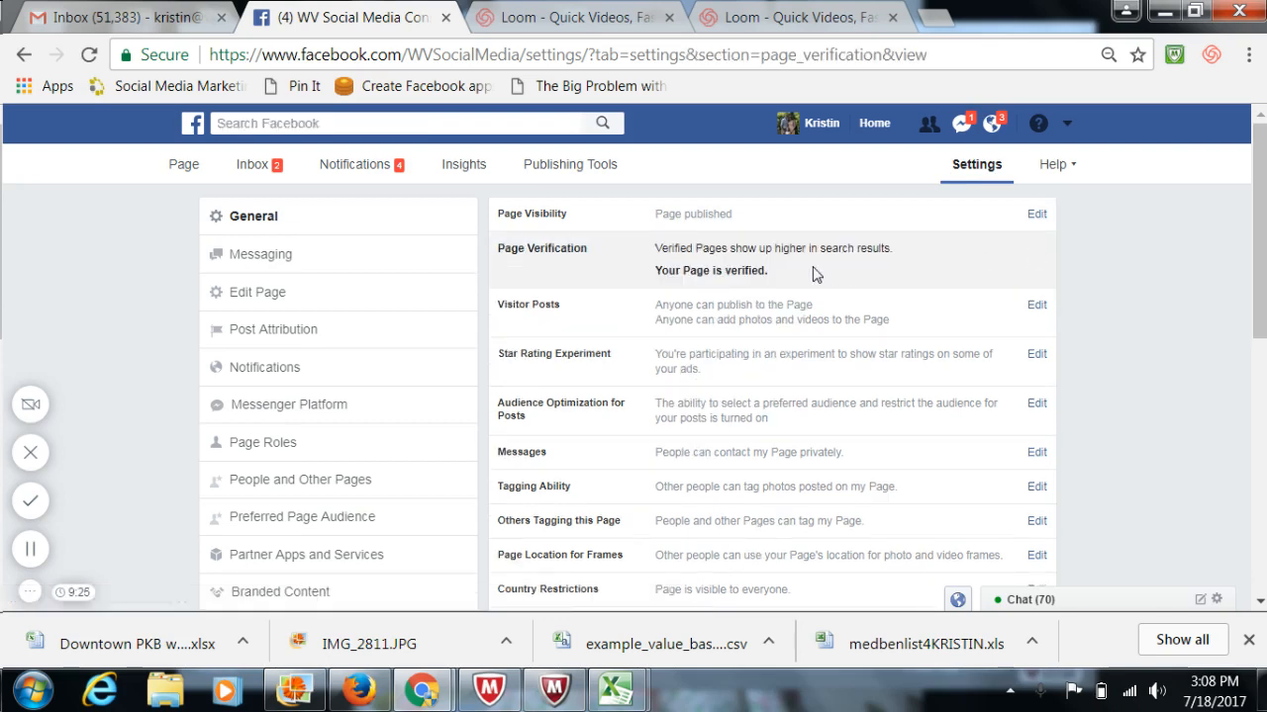